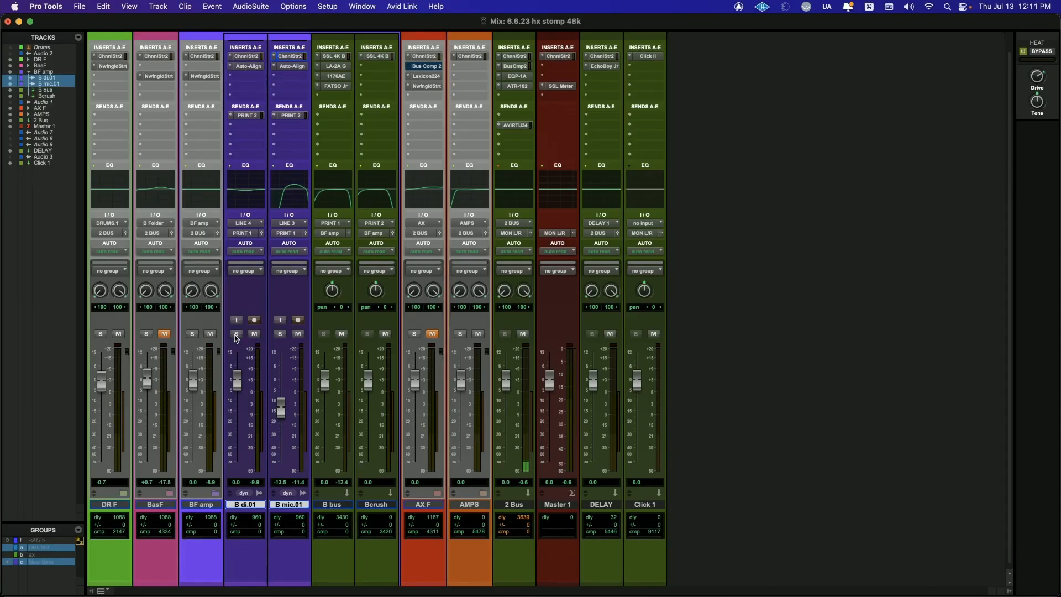
mouse_move(235, 333)
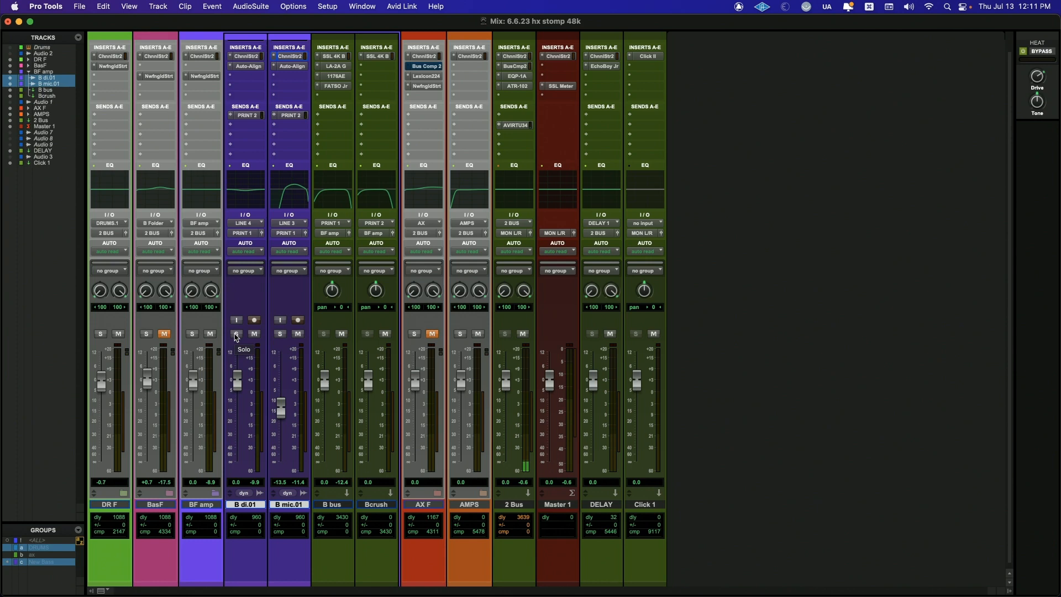
Solo the B di.01 and B mic.01 bass tracks to hear the bass alone.
left_click(236, 334)
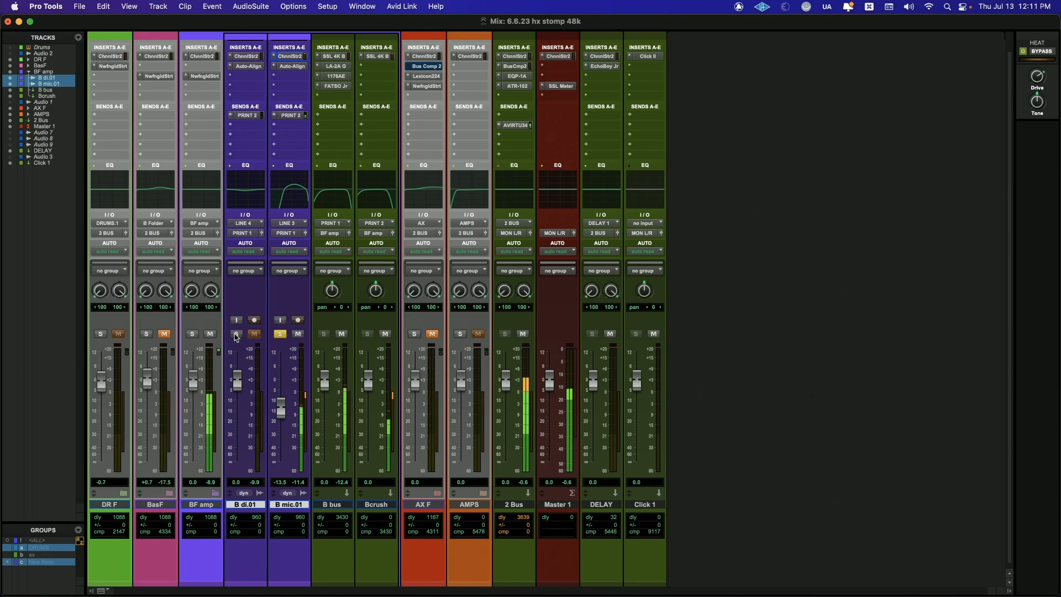
left_click(236, 334)
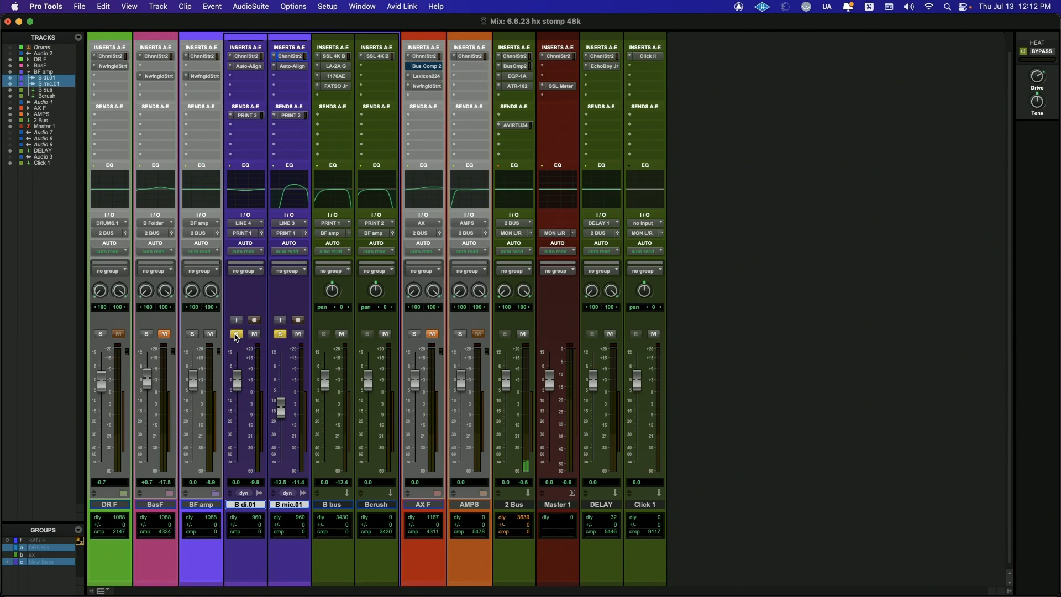
left_click(292, 65)
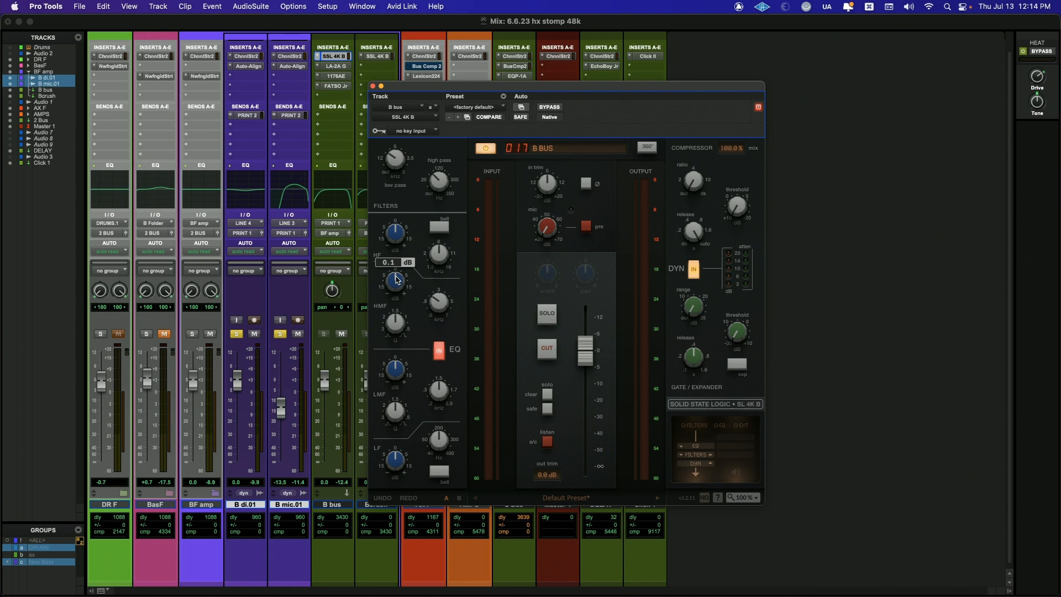
Bring up the UAD 1176AE limiting amplifier inserted on the B bus.
left_click(372, 85)
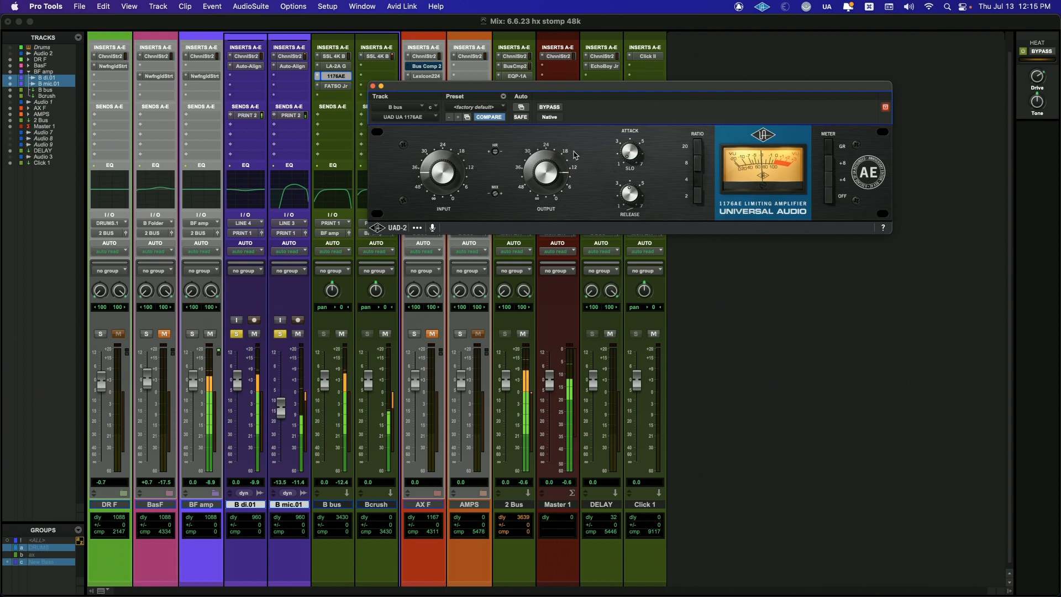
Bypass-compare the 1176AE on the B bus, then return to the mixer.
left_click(549, 107)
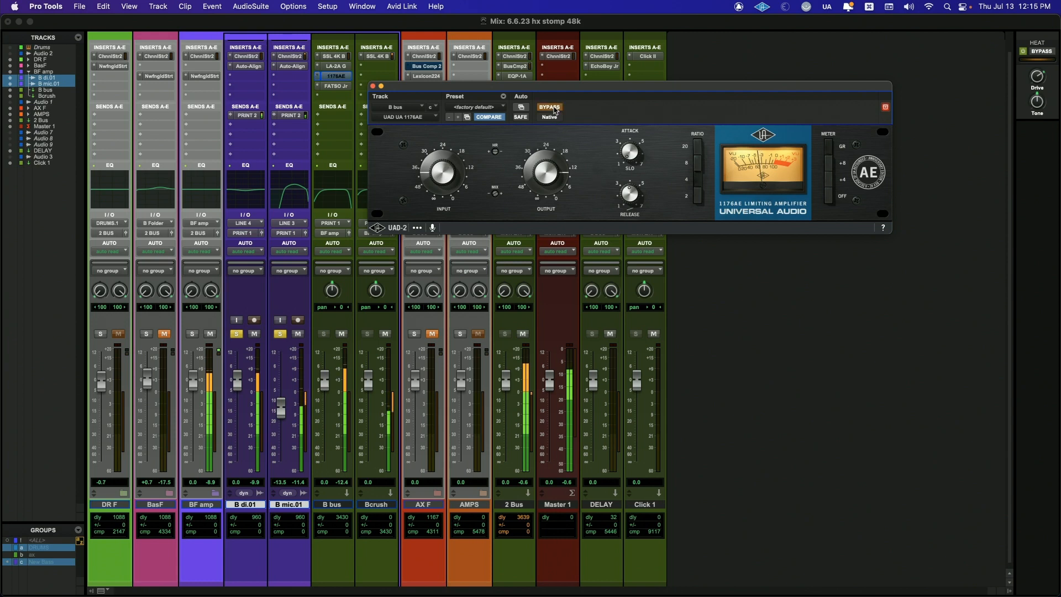
left_click(549, 106)
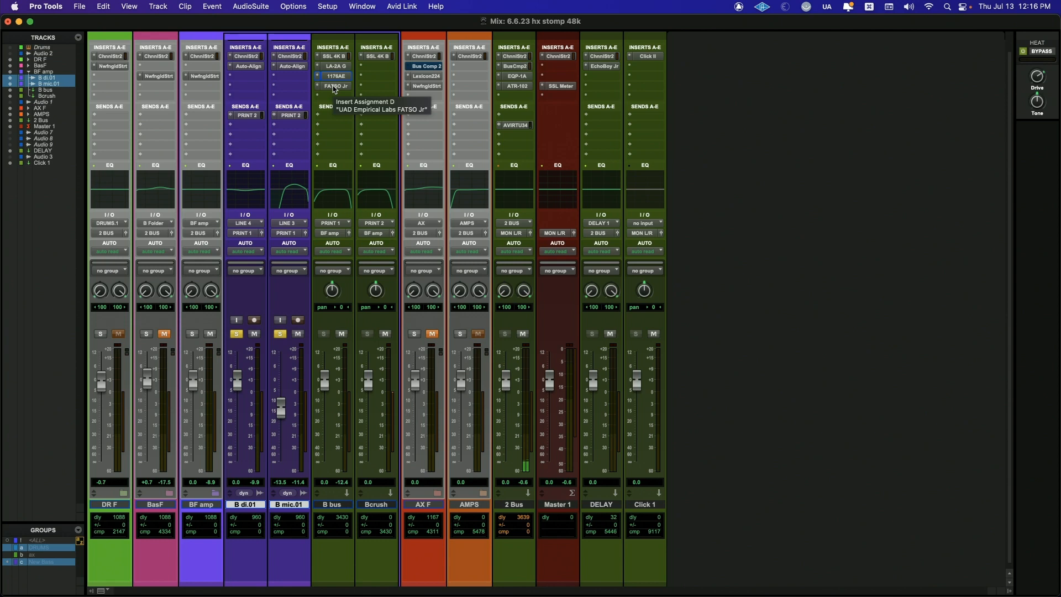
mouse_move(335, 76)
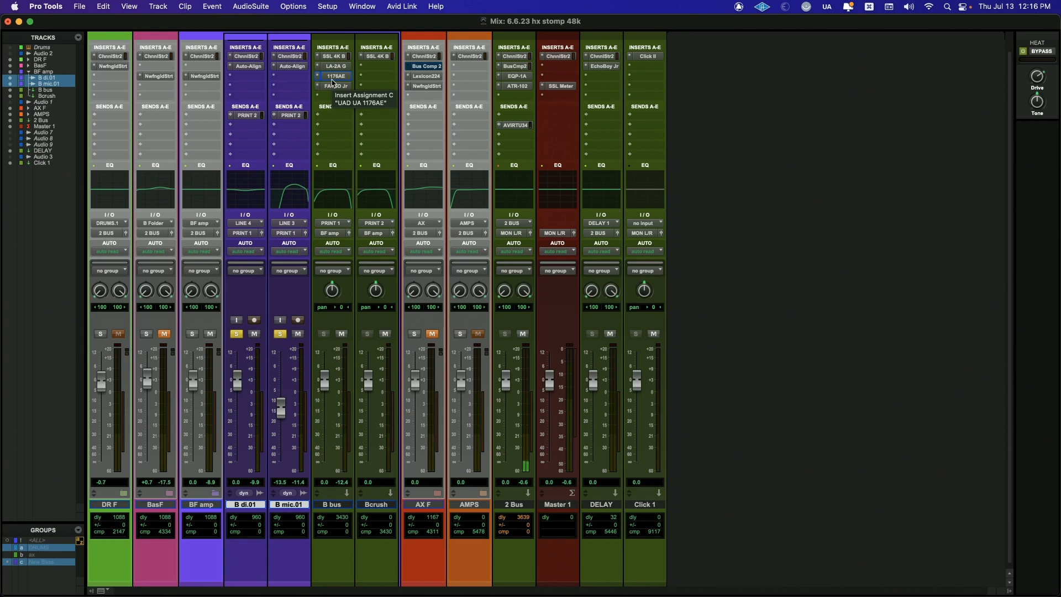
mouse_move(332, 86)
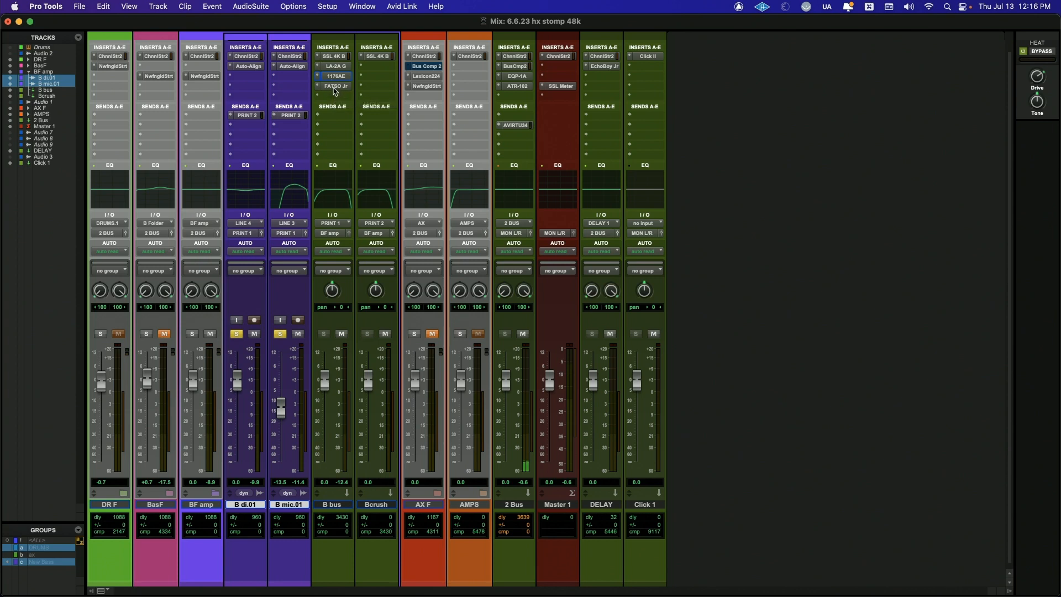
Show the Fatso Jr on the B bus and A/B it bypassed versus engaged.
left_click(333, 86)
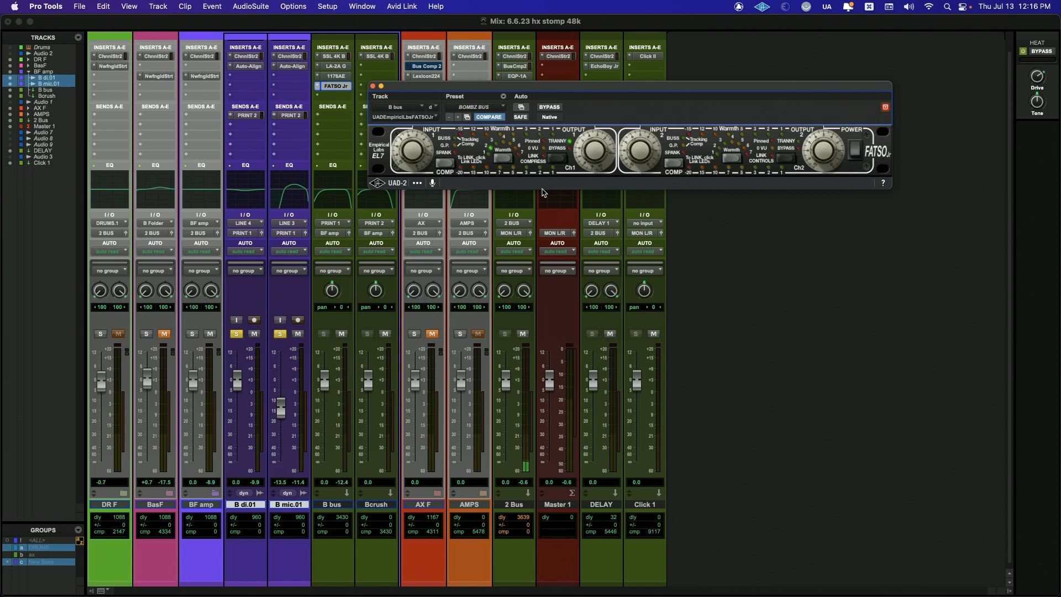
mouse_move(489, 108)
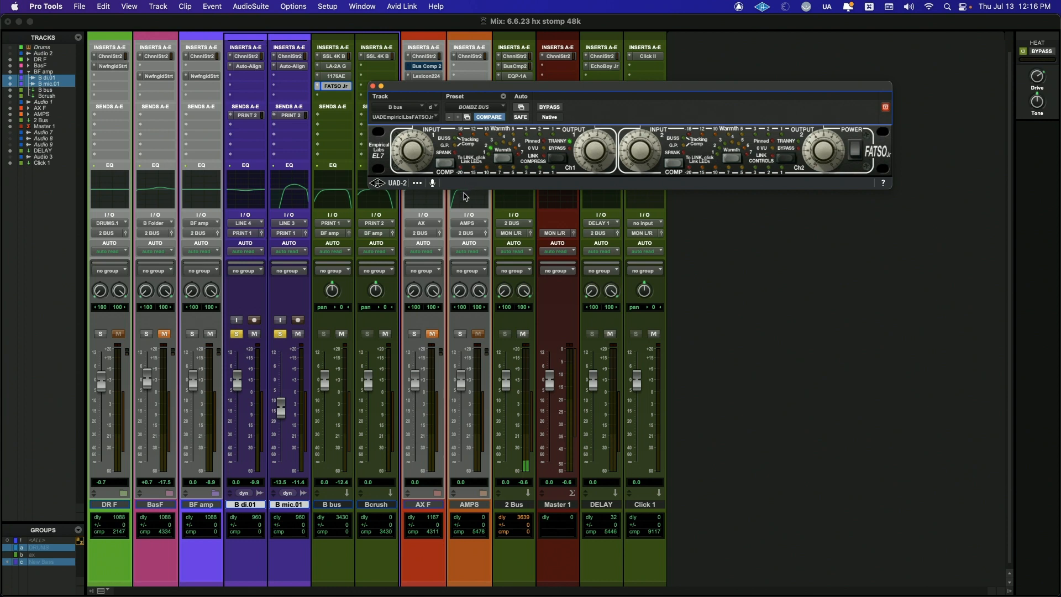
mouse_move(435, 154)
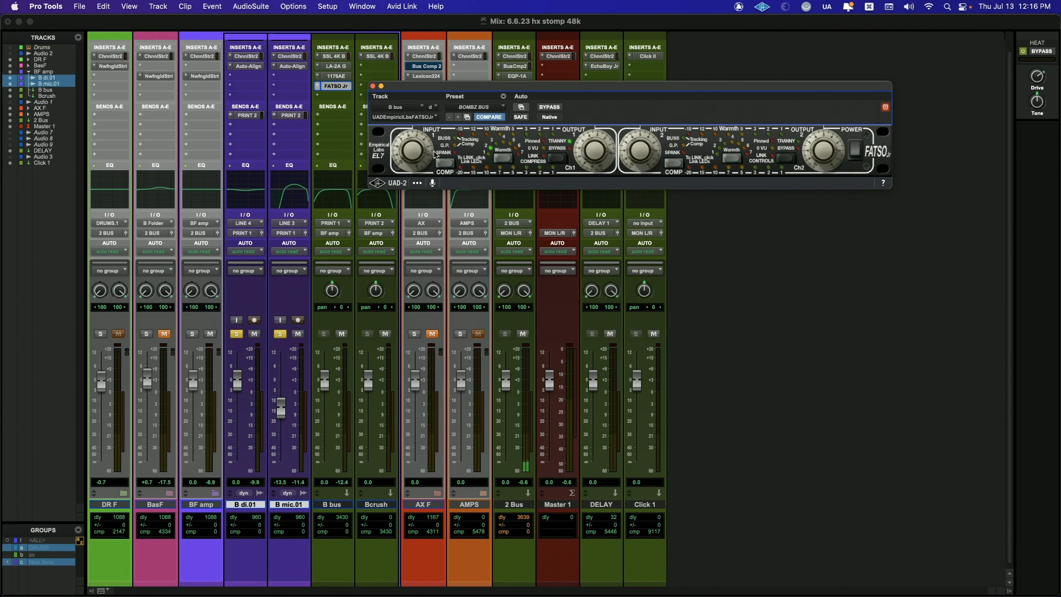
mouse_move(502, 181)
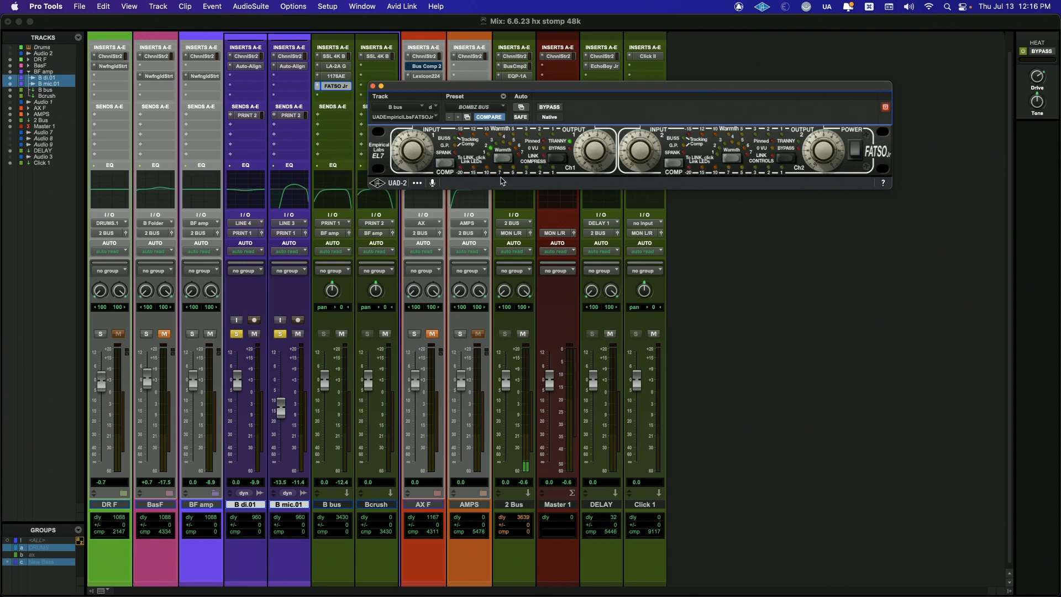
mouse_move(512, 163)
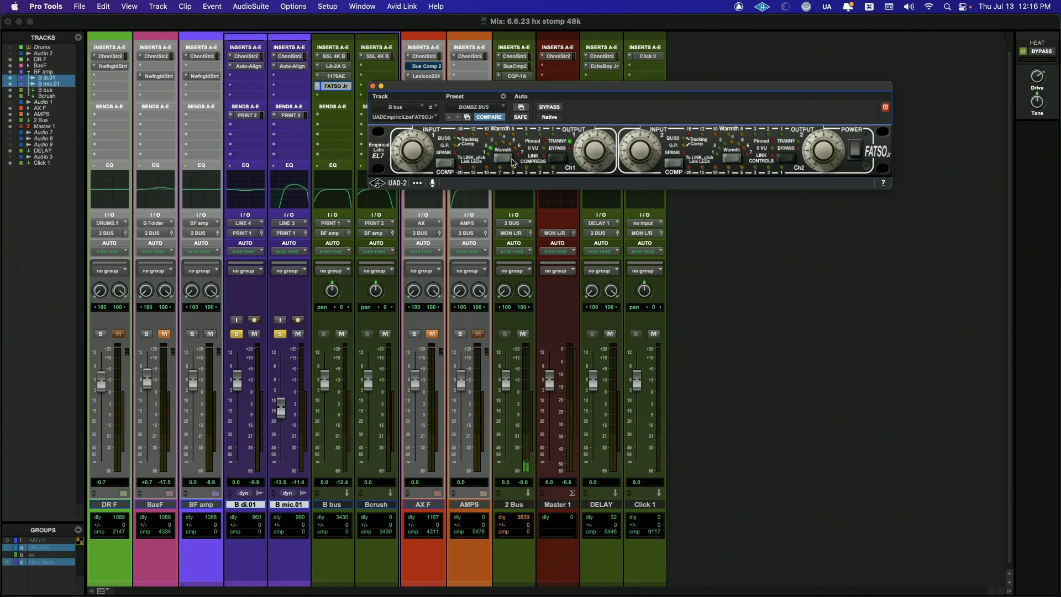
mouse_move(519, 147)
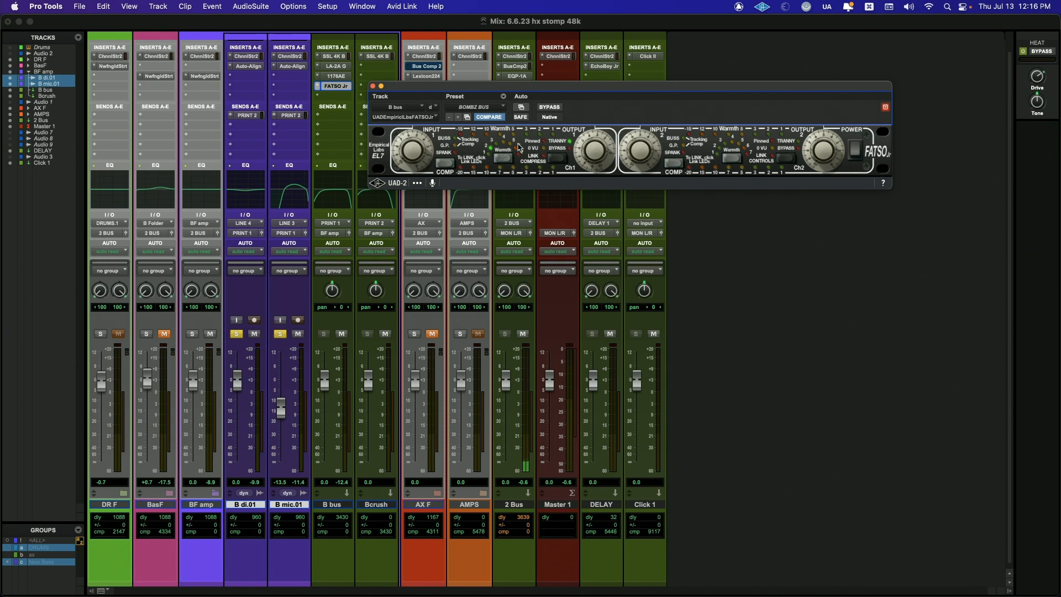
mouse_move(595, 150)
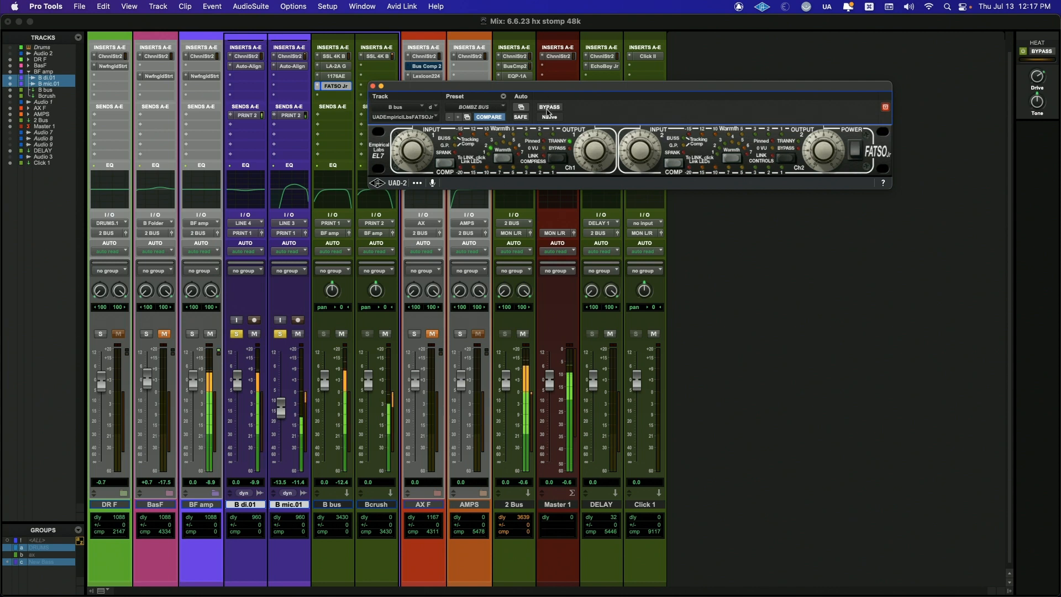
mouse_move(549, 106)
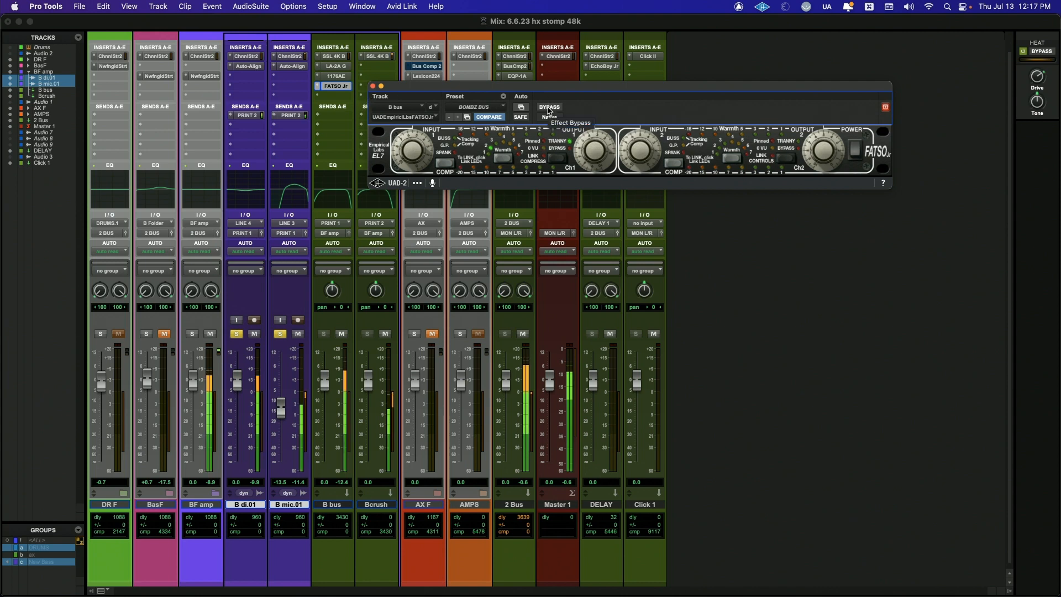
left_click(549, 107)
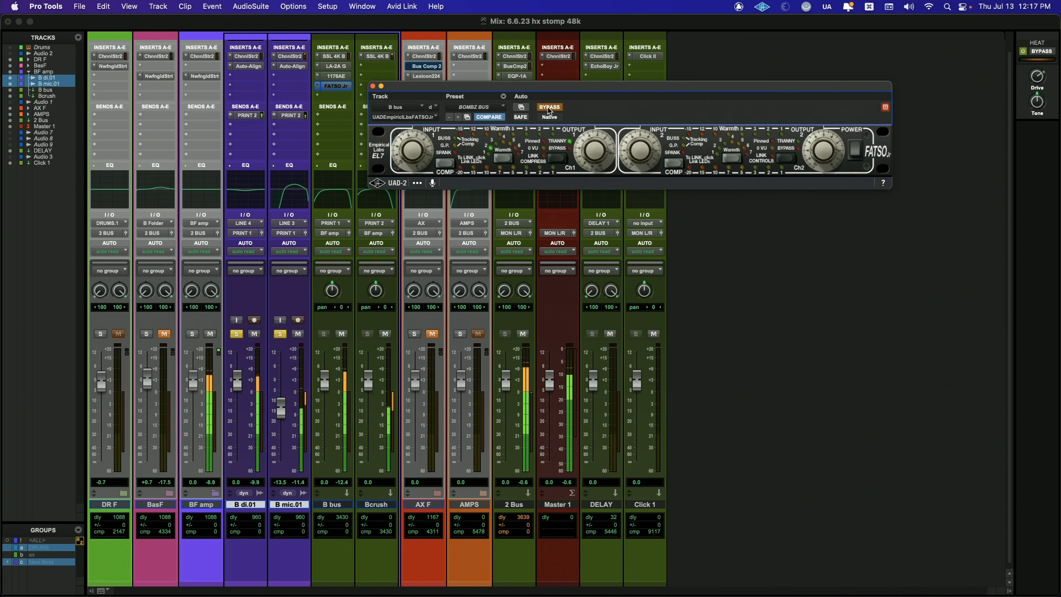
left_click(549, 108)
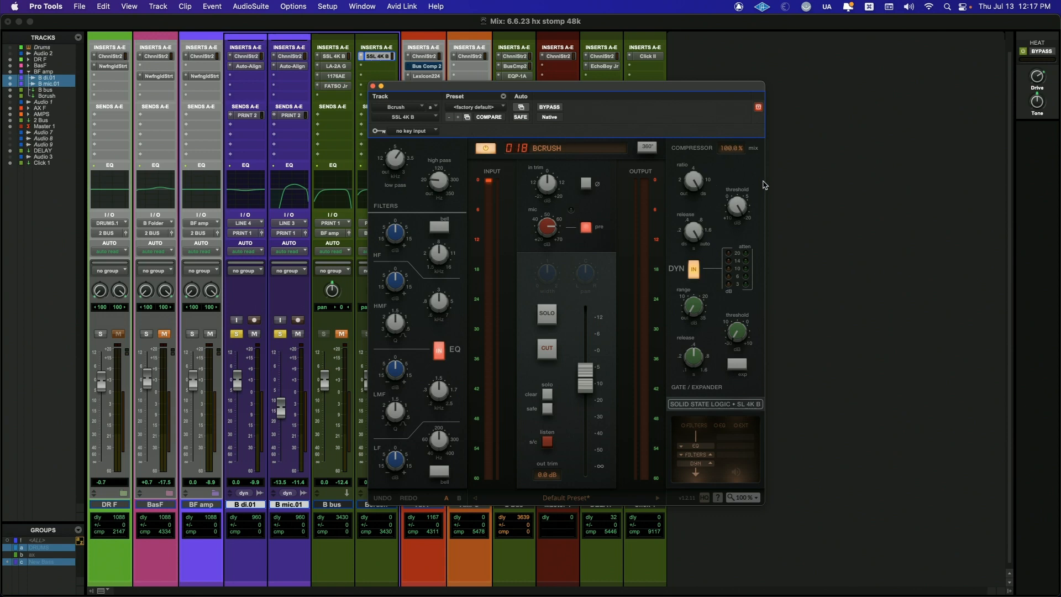
mouse_move(695, 338)
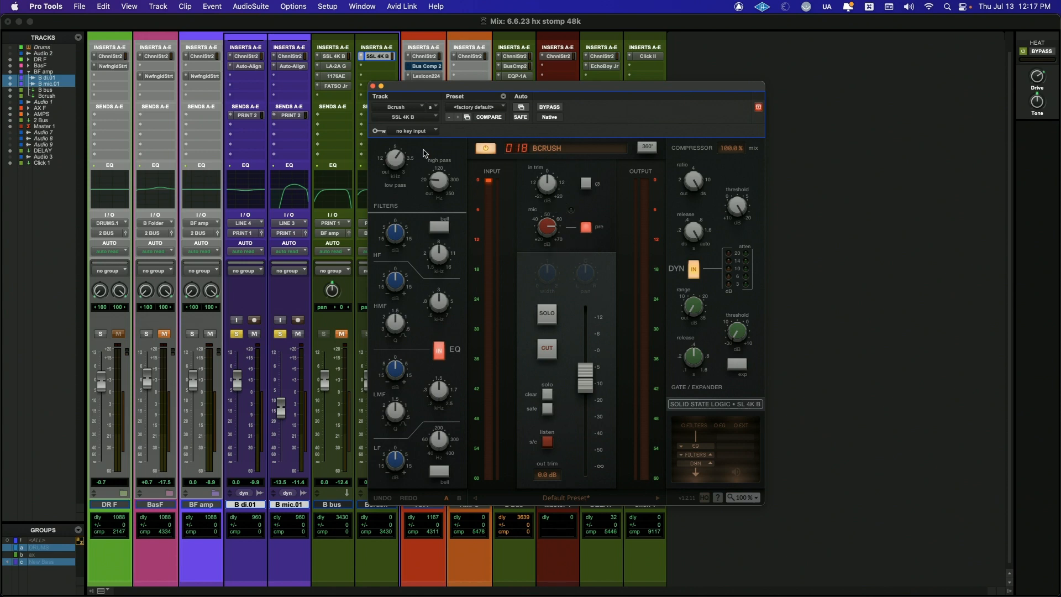
mouse_move(404, 142)
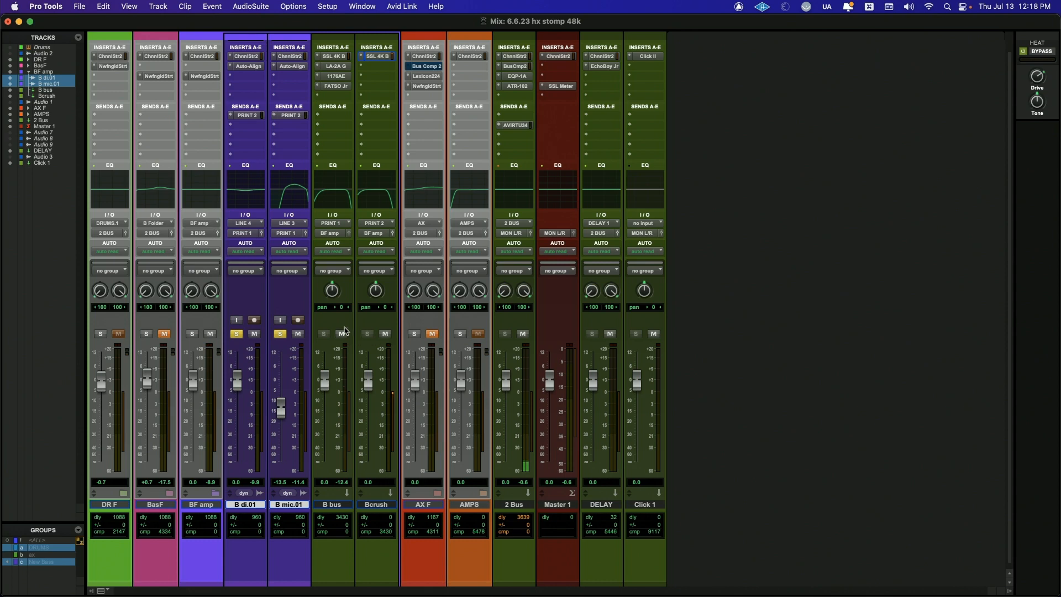
mouse_move(213, 92)
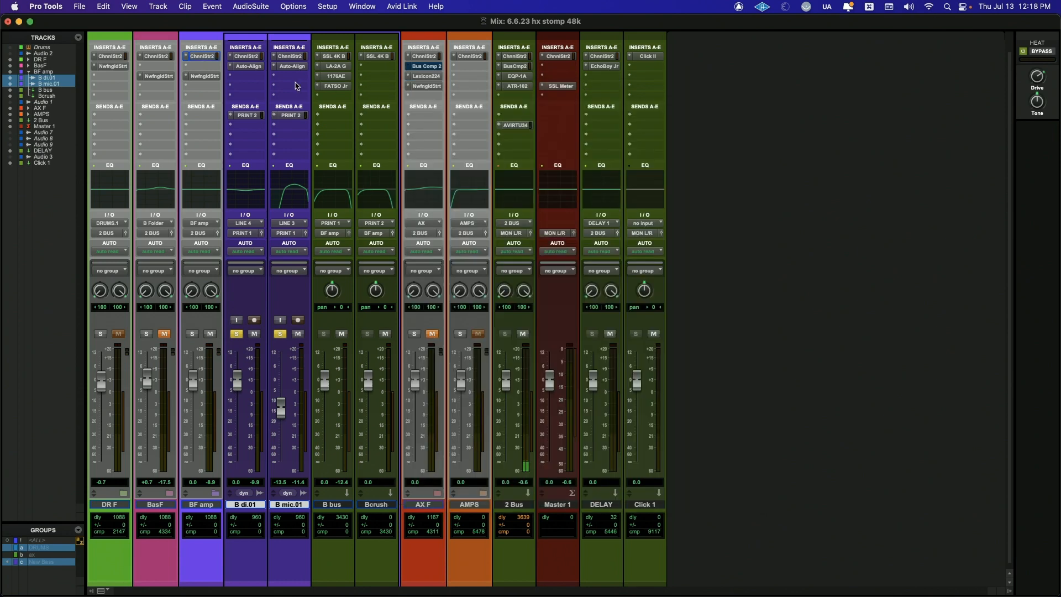
mouse_move(199, 79)
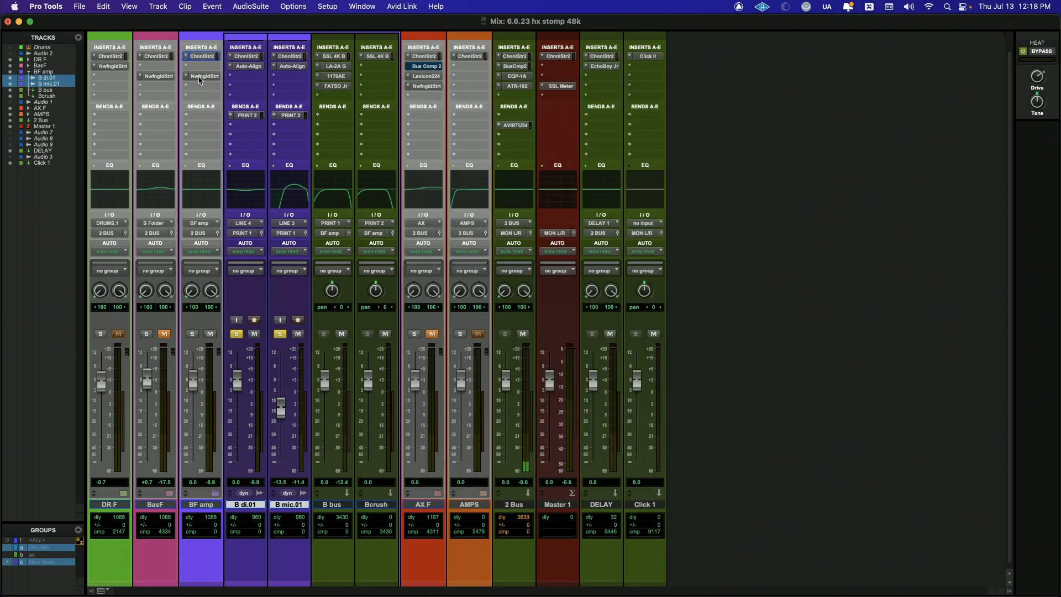
mouse_move(201, 77)
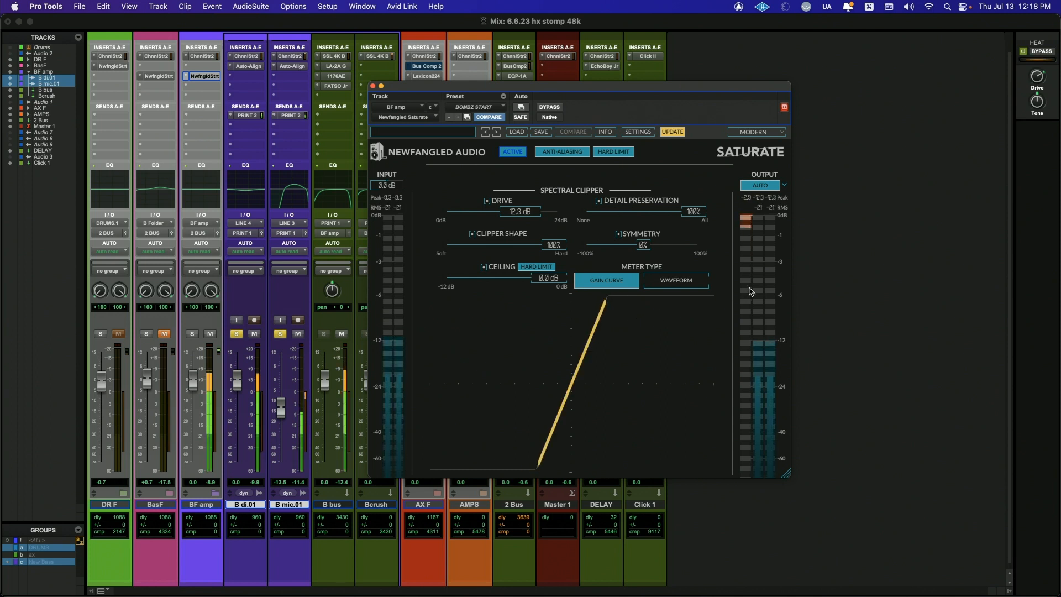
mouse_move(762, 280)
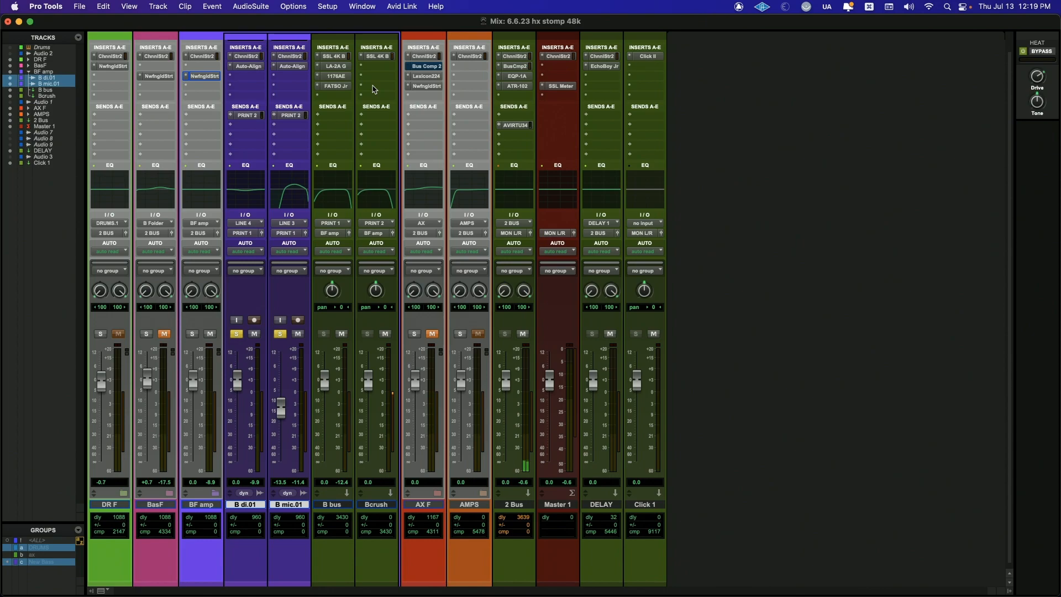
Solo the BasF track to compare against the New Bass group.
left_click(164, 334)
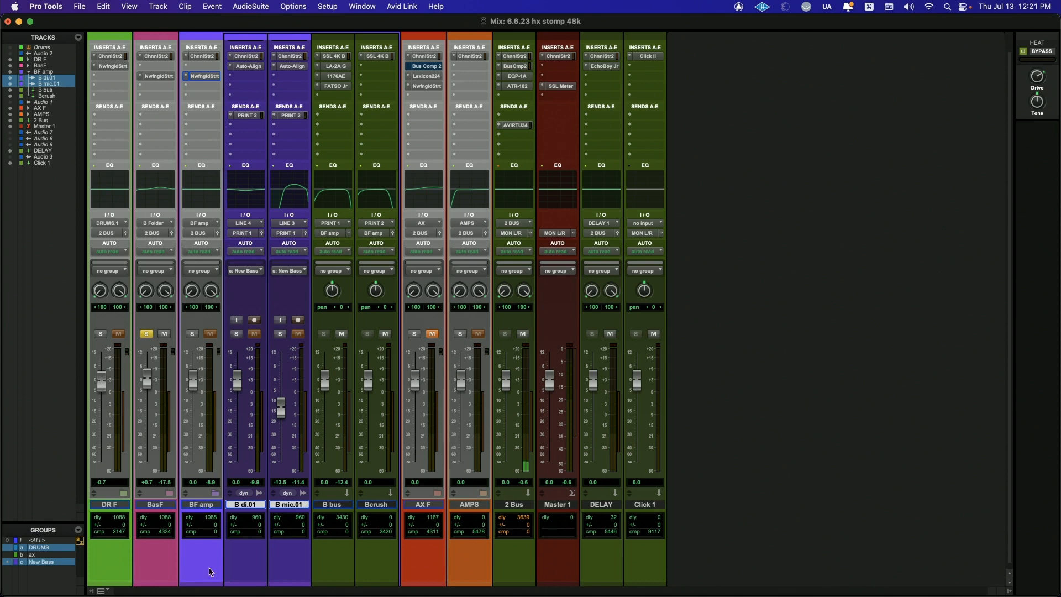
mouse_move(210, 571)
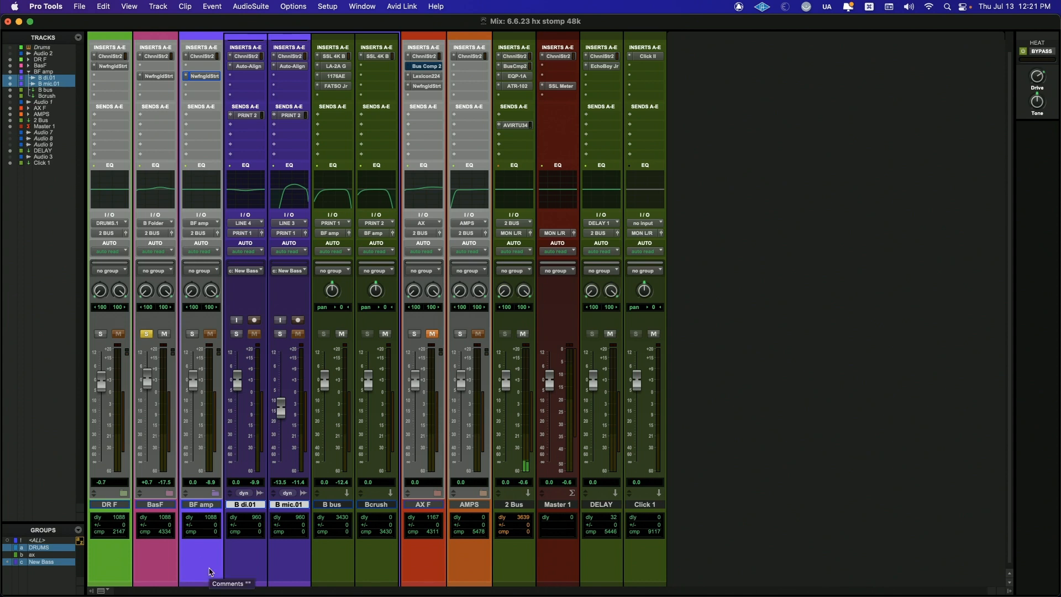
Note 'HX STOMP' in BasF's comments and toggle its mute against the new bass.
left_click(192, 332)
type("HX STOMP")
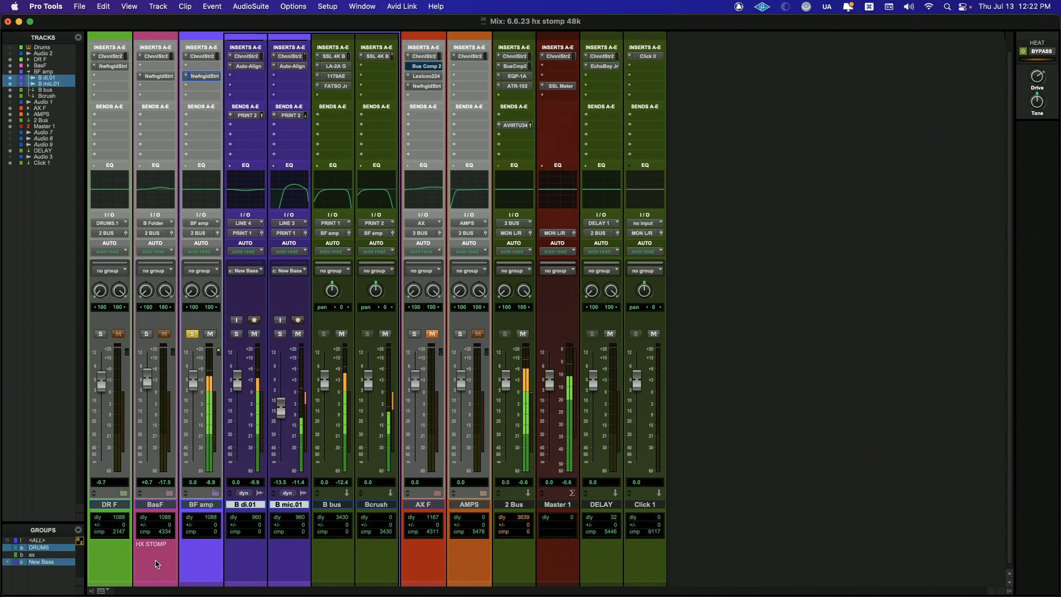
left_click(146, 334)
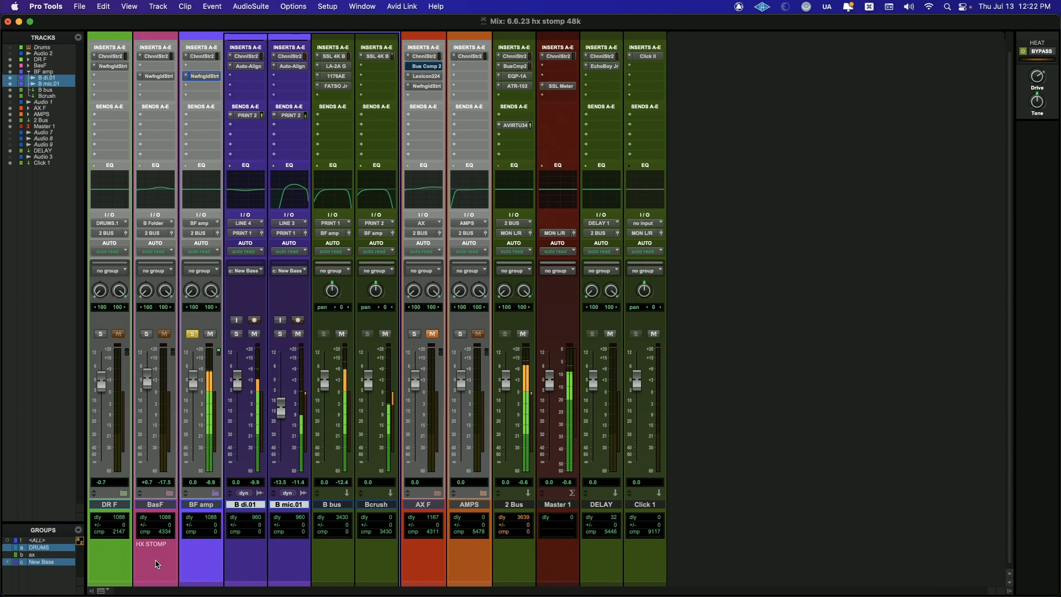
left_click(146, 334)
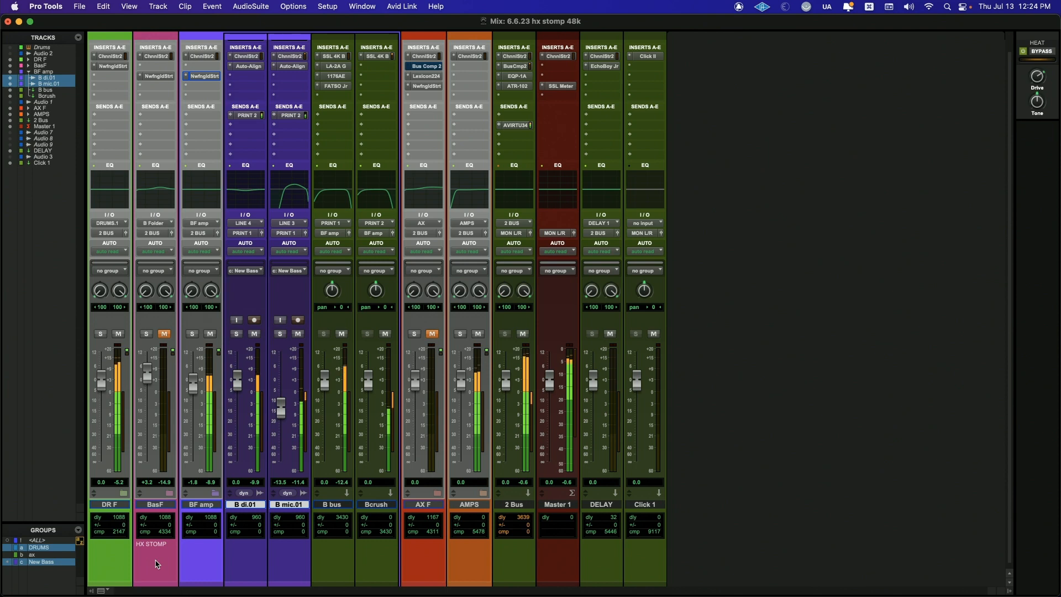
Audition BasF versus BF amp, leaving both muted so the new bass plays alone.
left_click(210, 334)
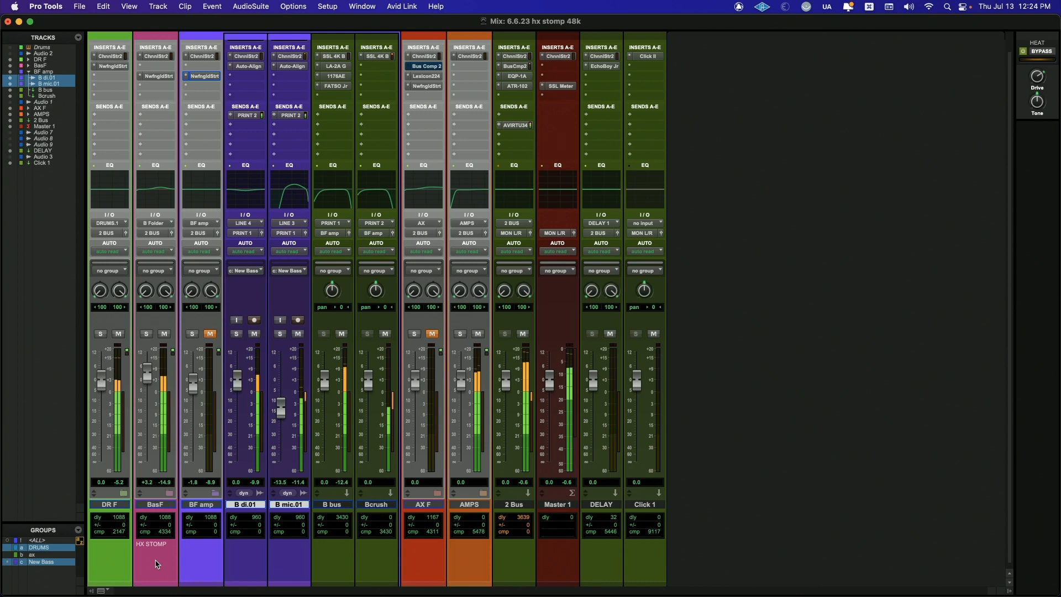
left_click(163, 333)
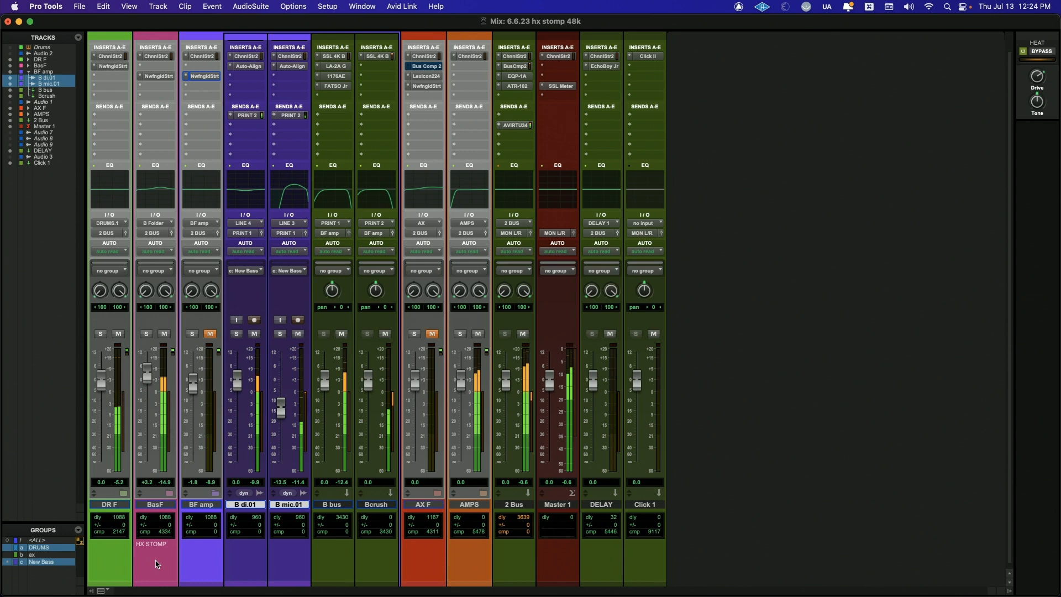
left_click(163, 333)
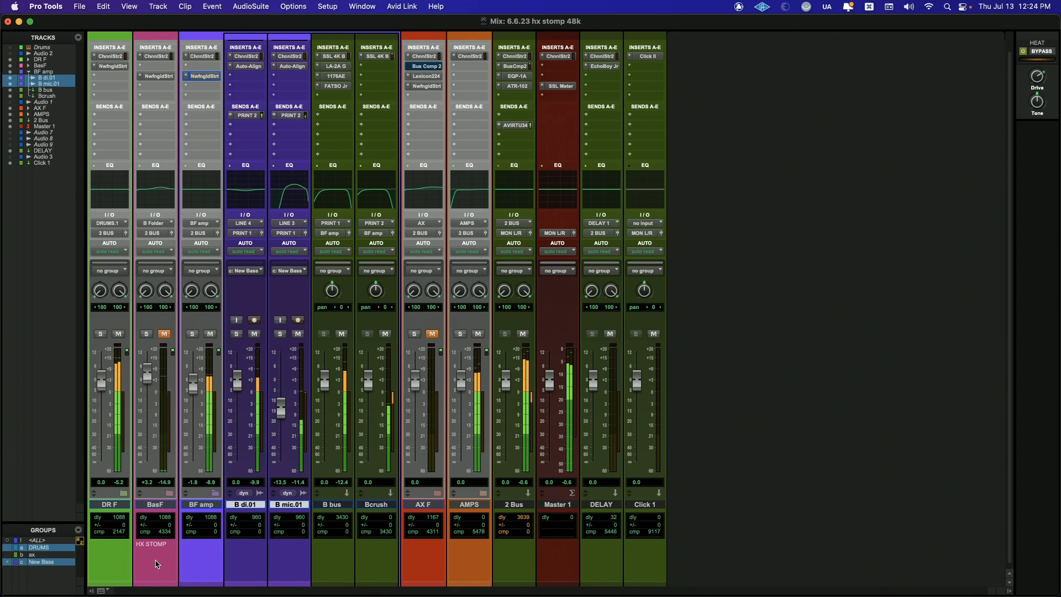